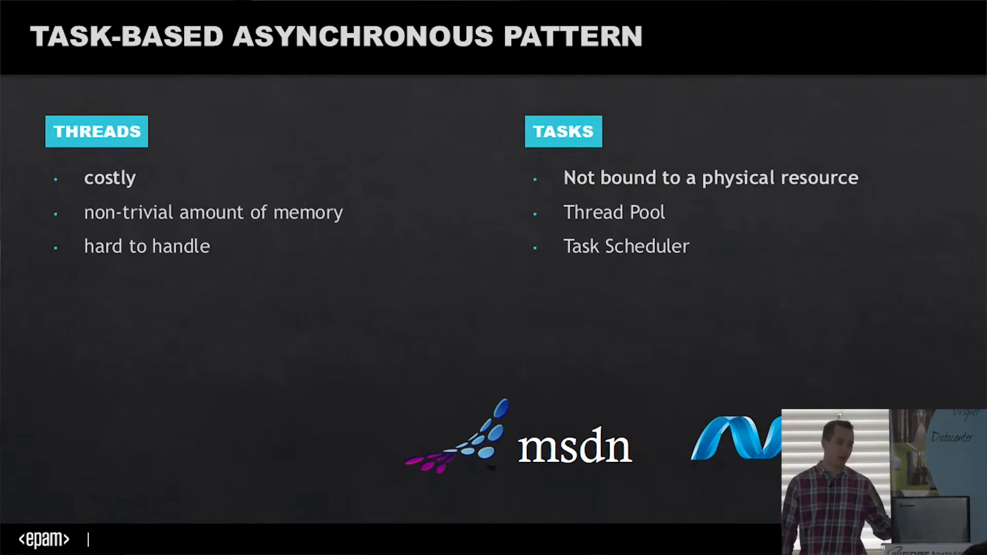
pyautogui.press('Right')
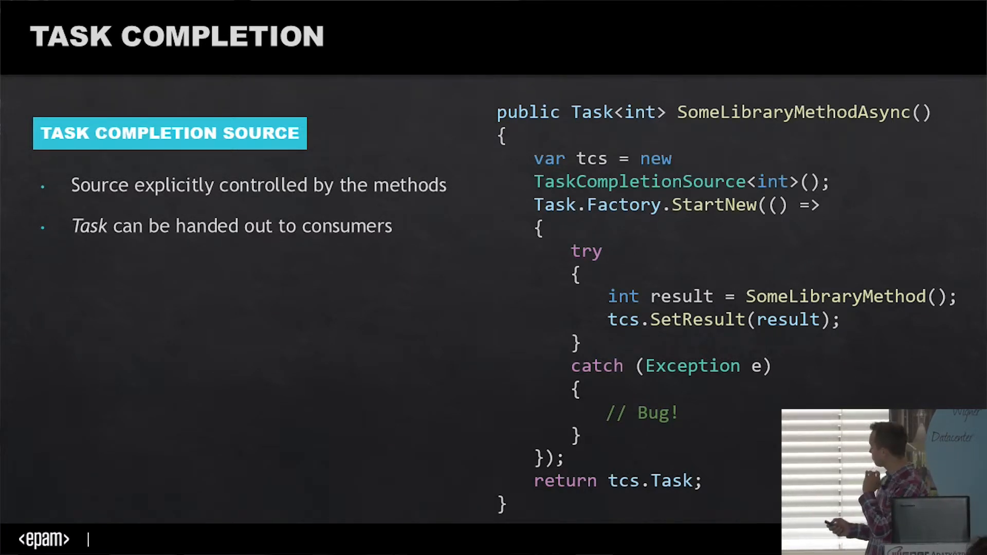
pyautogui.press('Right')
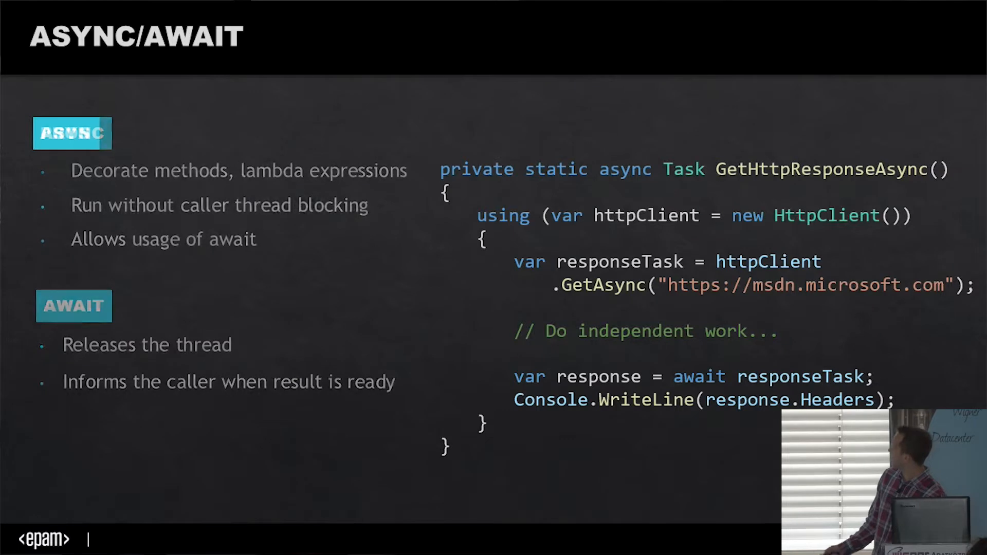
pyautogui.press('Right')
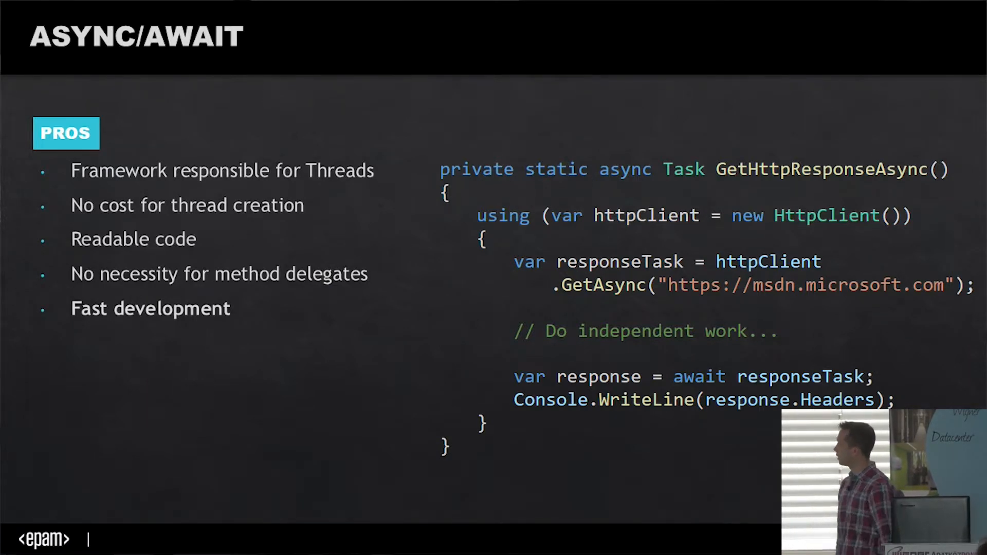
pyautogui.press('Right')
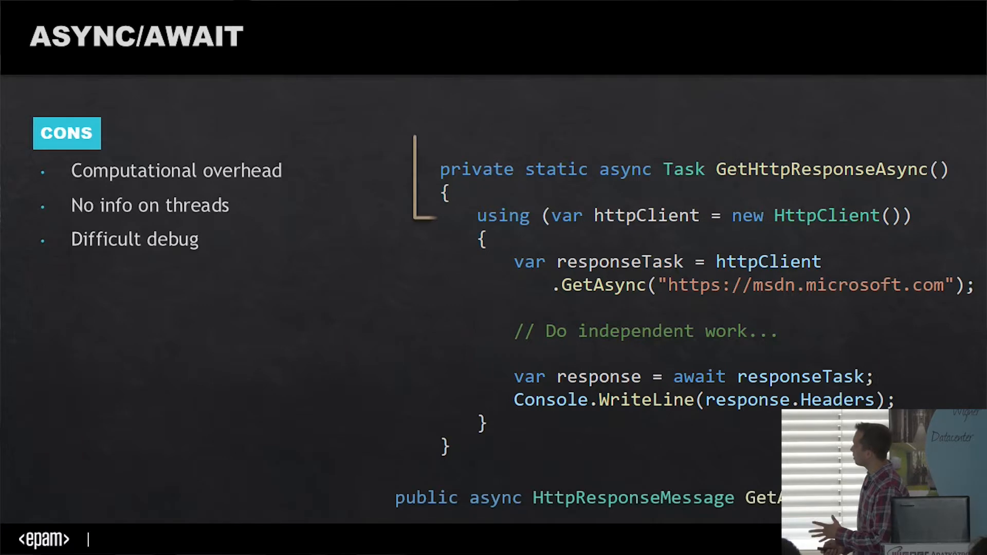
pyautogui.press('Right')
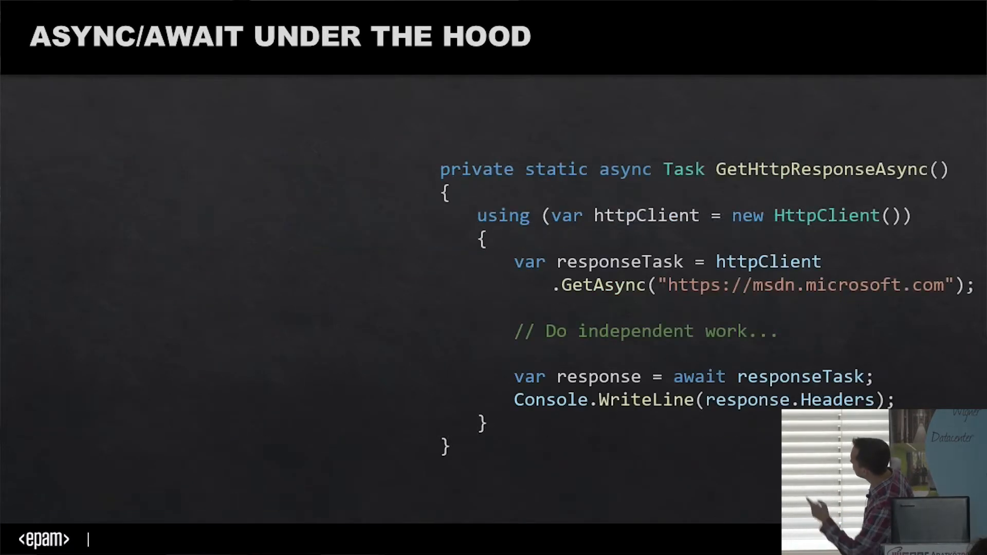
pyautogui.press('Right')
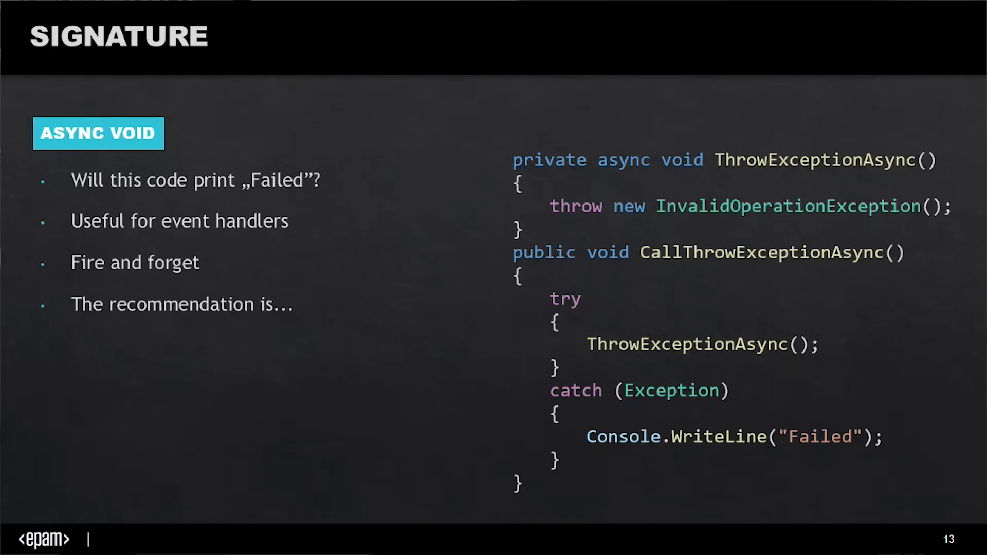
pyautogui.press('Right')
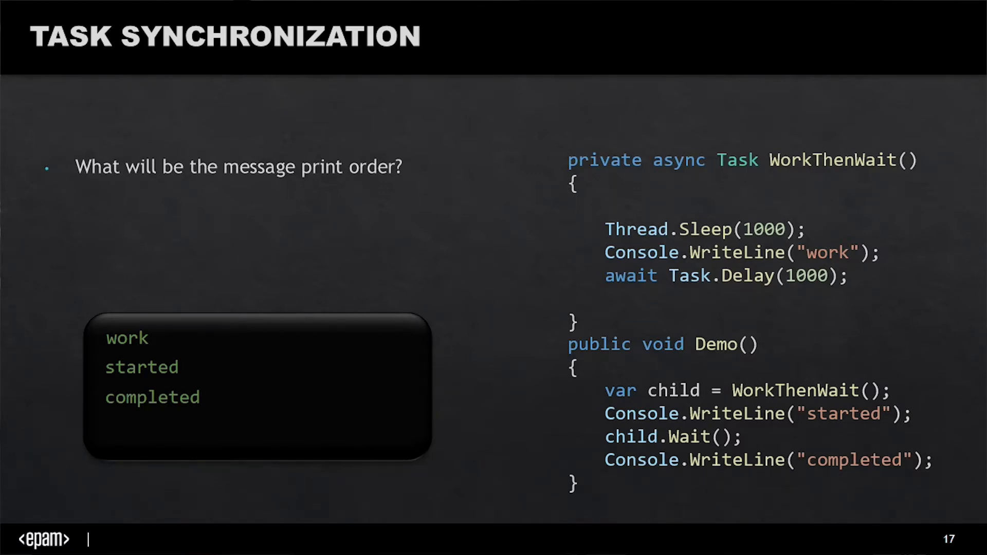
pyautogui.press('Right')
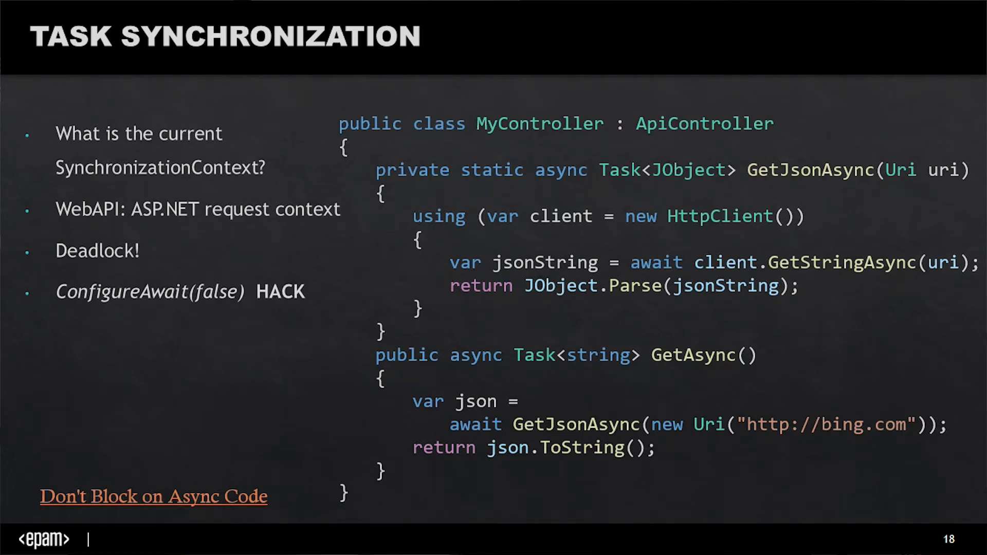
pyautogui.press('Right')
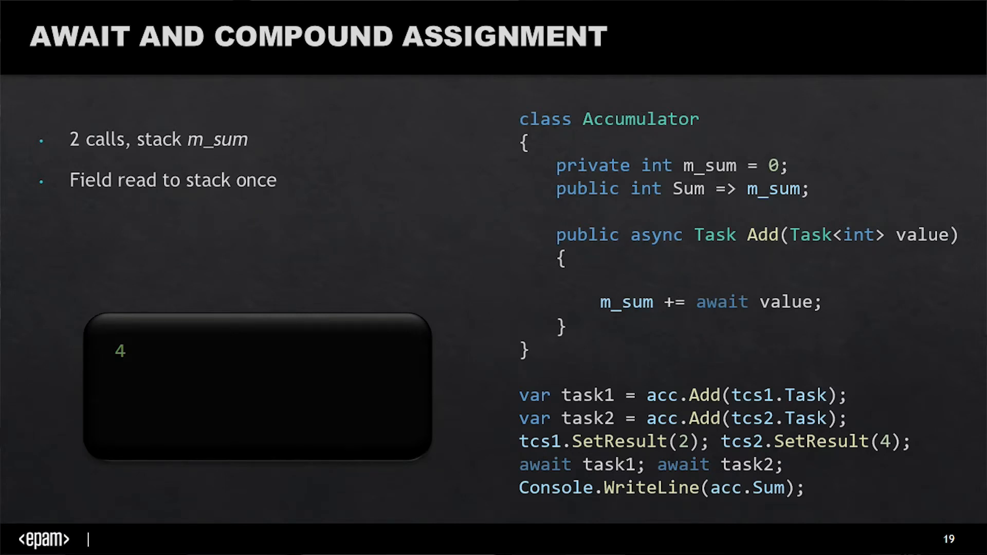
pyautogui.press('Right')
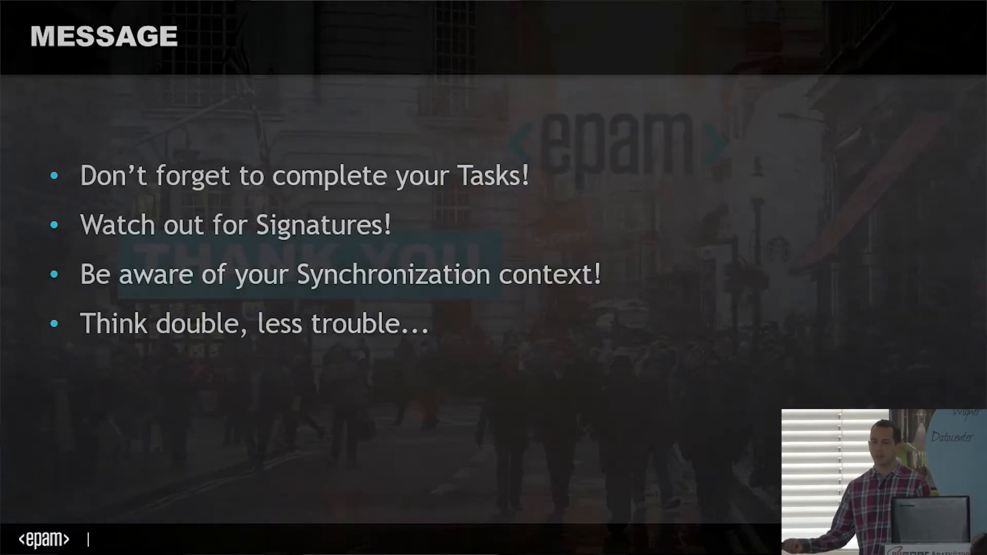
pyautogui.press('Right')
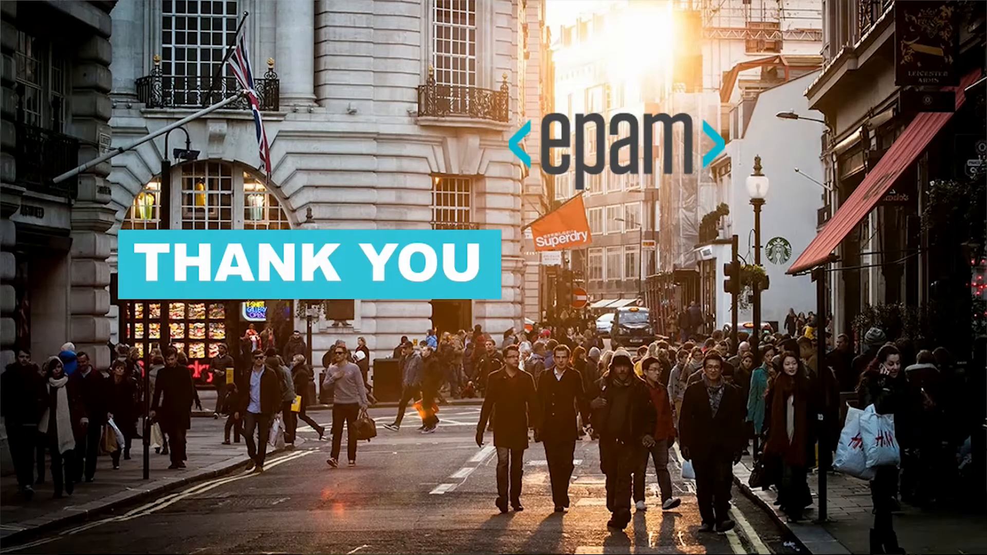